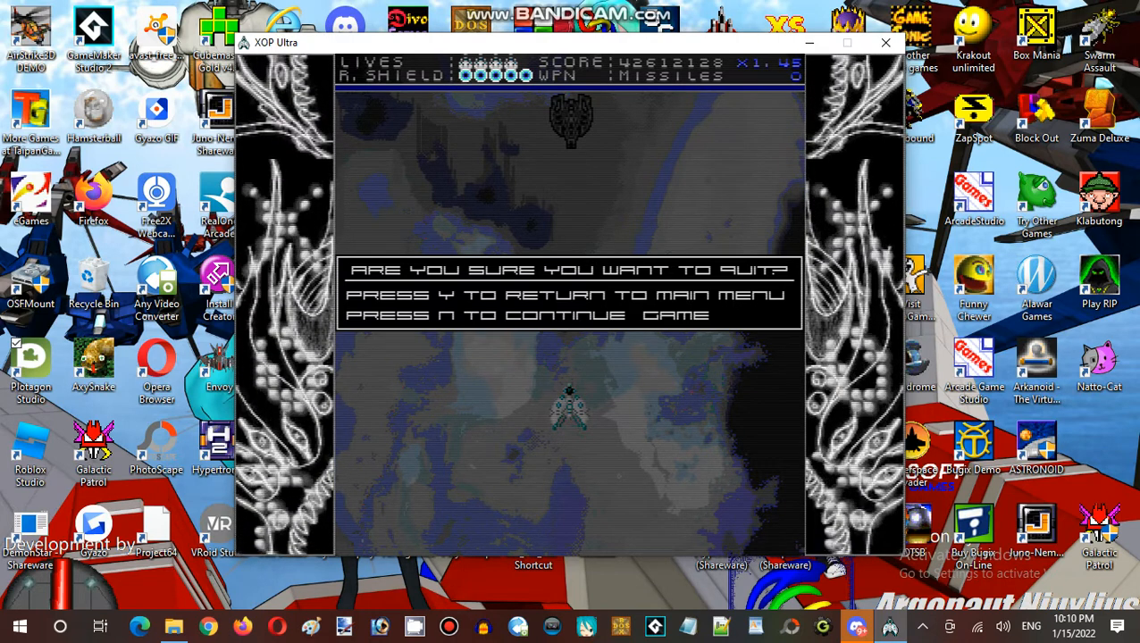
Answer N to the 'Are you sure you want to quit?' prompt and resume shooting.
key(n)
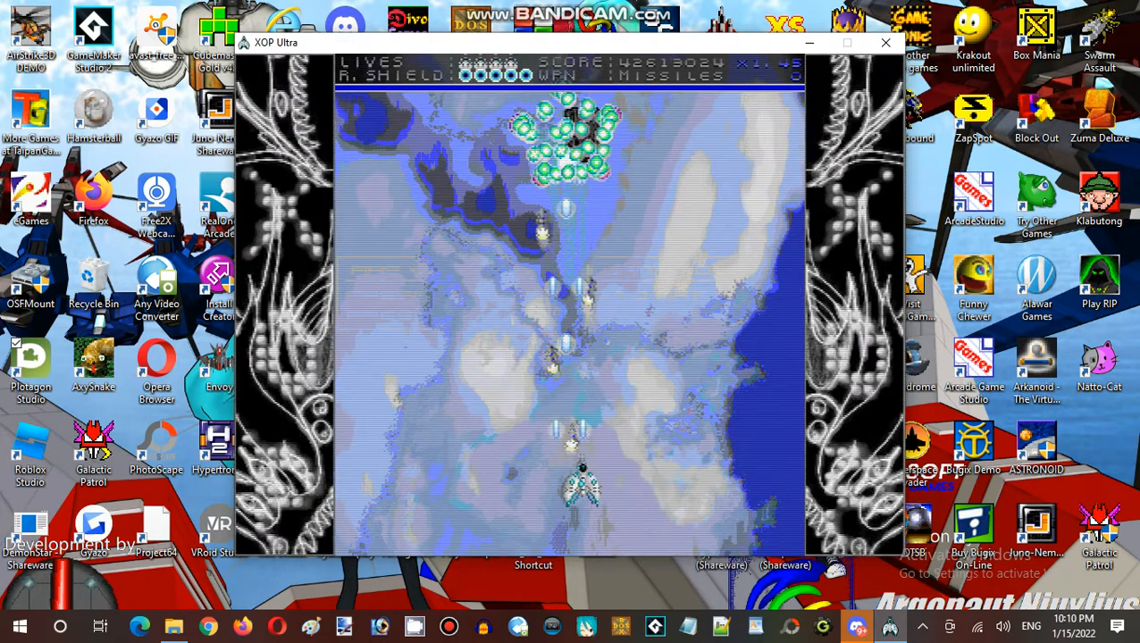